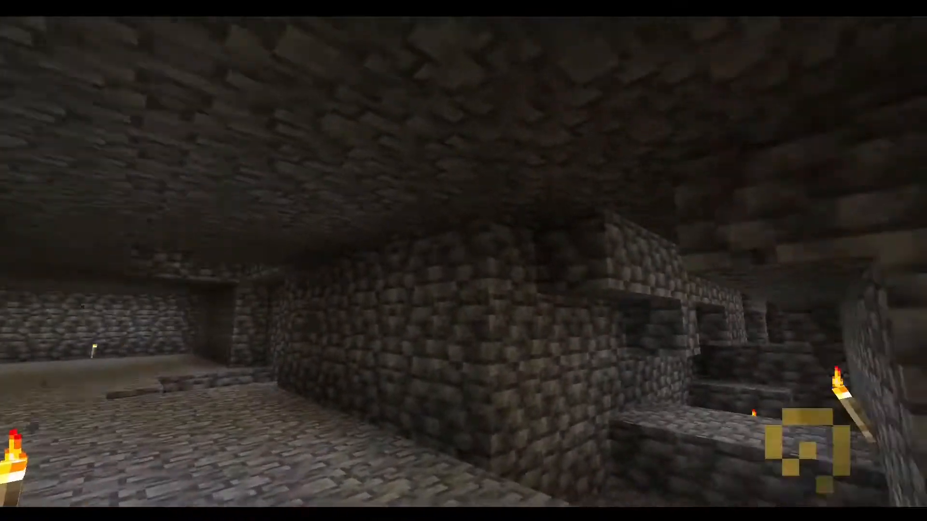
{"action": "mouse_move", "coordinate": [463, 261]}
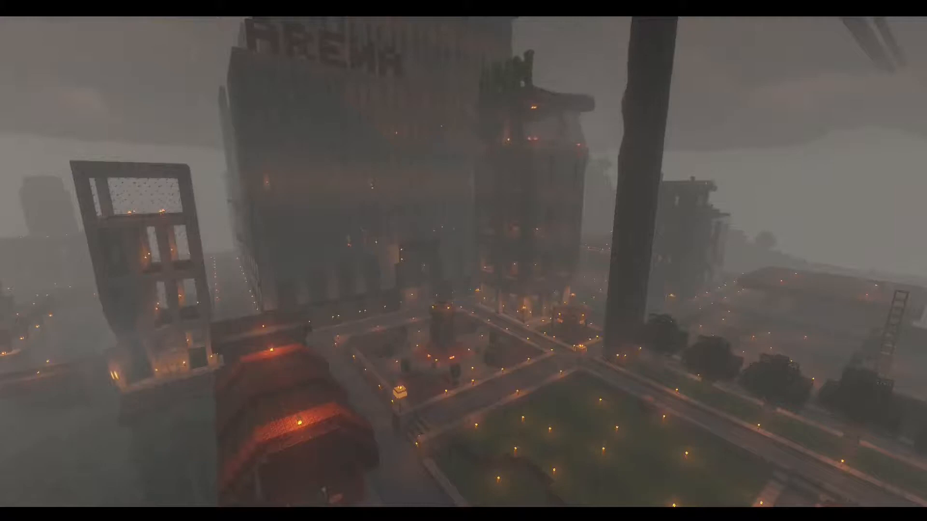
{"action": "mouse_move", "coordinate": [463, 261]}
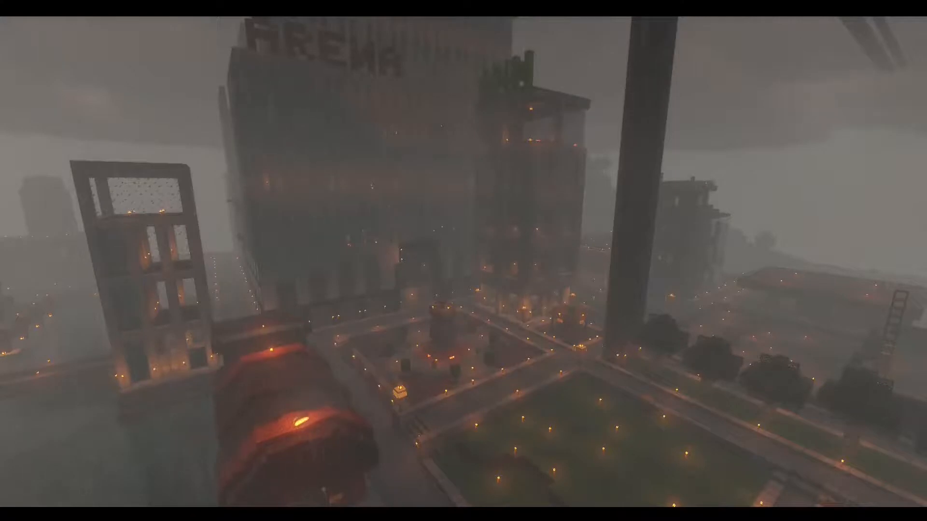
{"action": "mouse_move", "coordinate": [463, 261]}
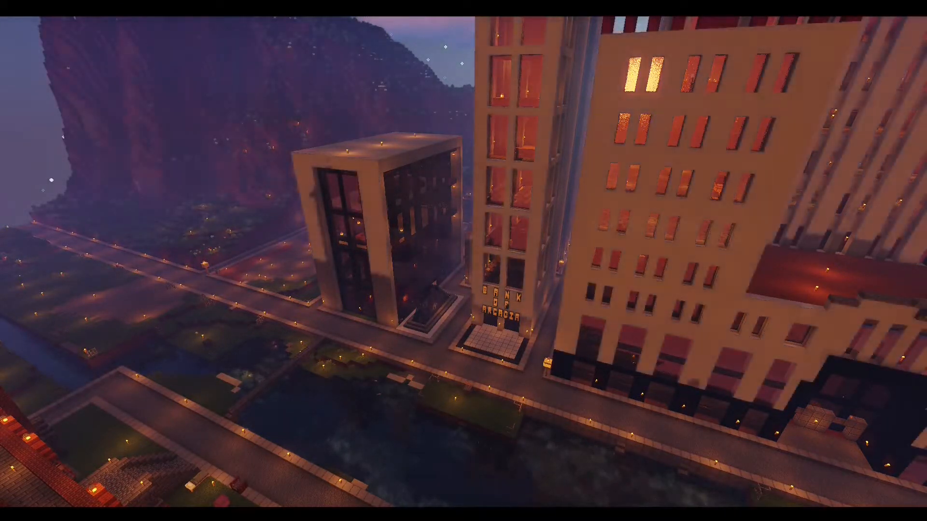
{"action": "mouse_move", "coordinate": [463, 260]}
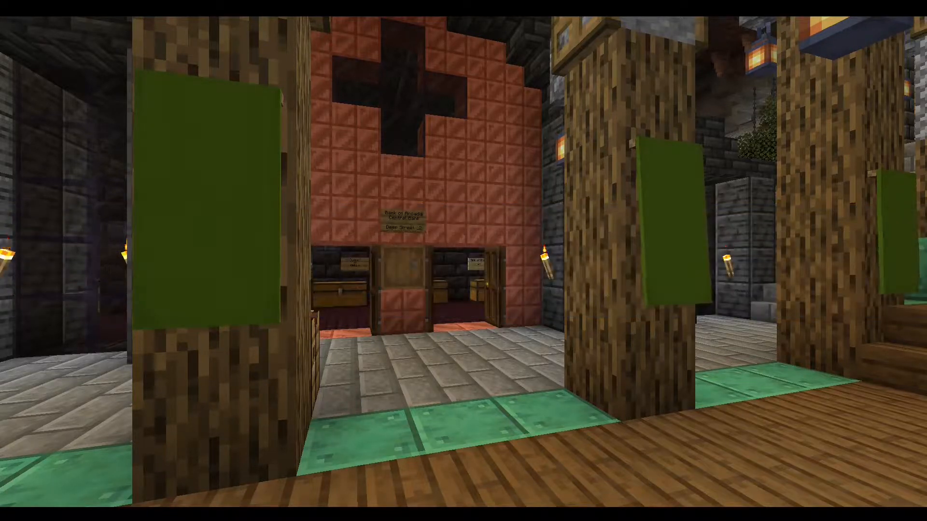
{"action": "mouse_move", "coordinate": [463, 261]}
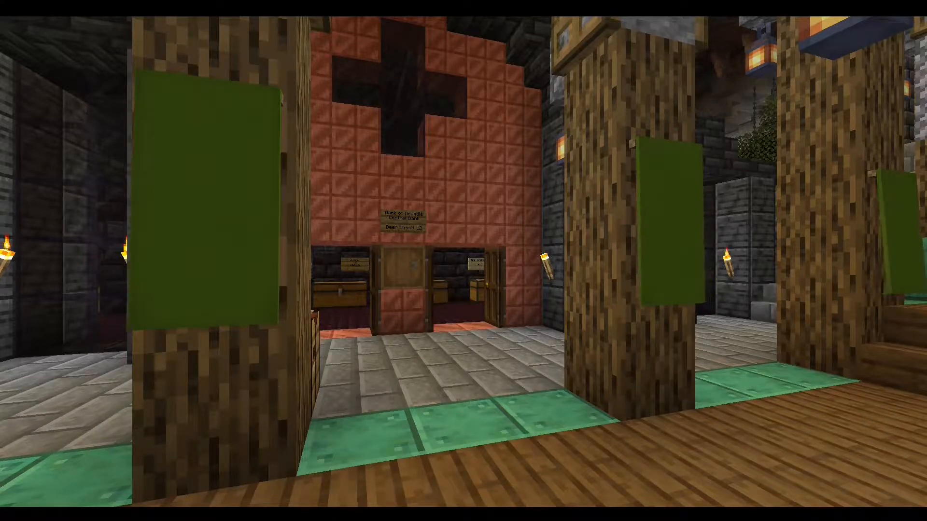
{"action": "mouse_move", "coordinate": [463, 261]}
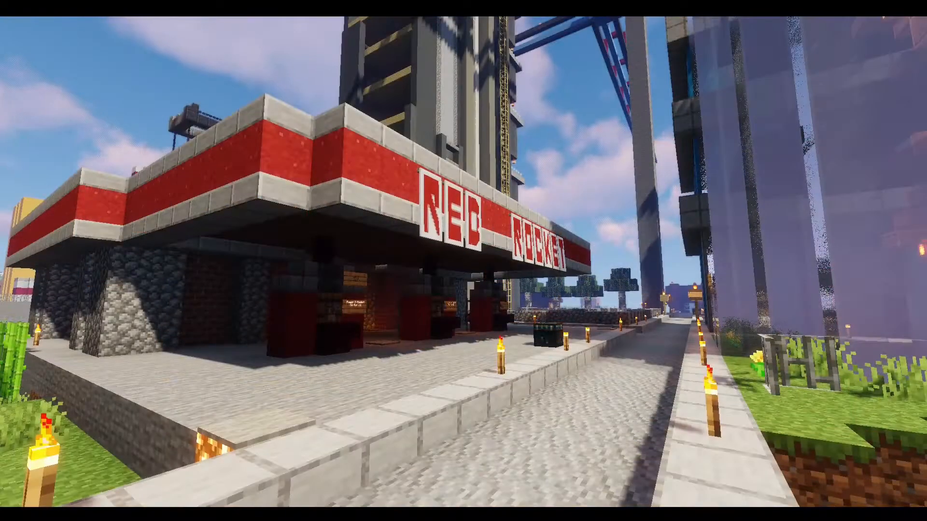
{"action": "mouse_move", "coordinate": [463, 260]}
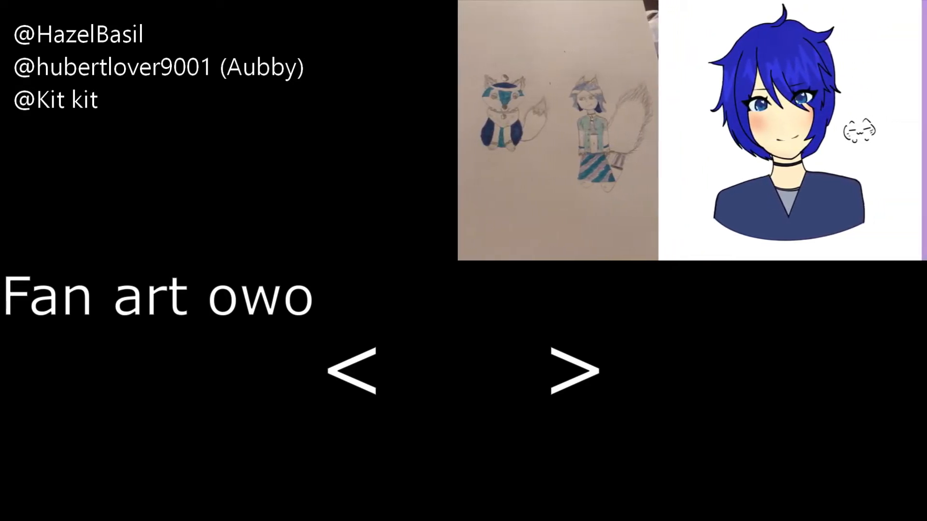
Switch from the city tour footage to the 'Fan art owo' outro slide of character drawings.
{"action": "left_click", "coordinate": [571, 371]}
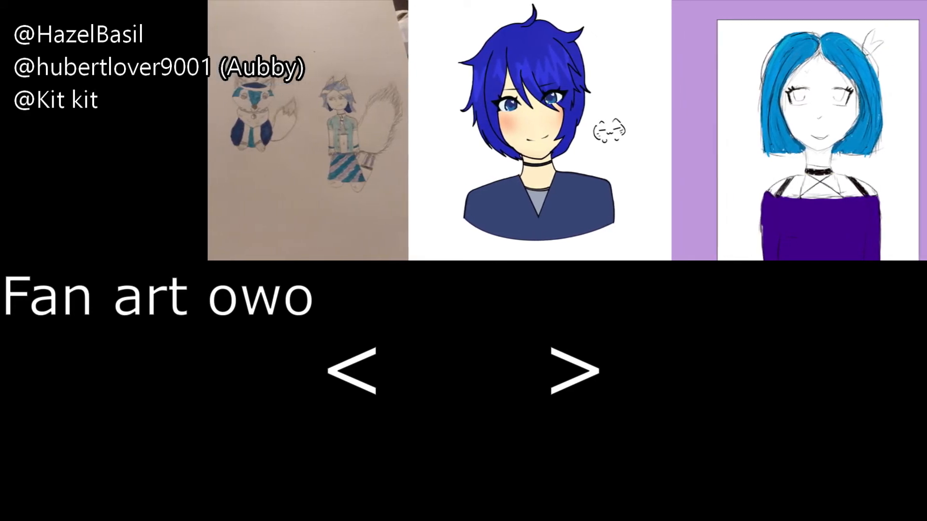